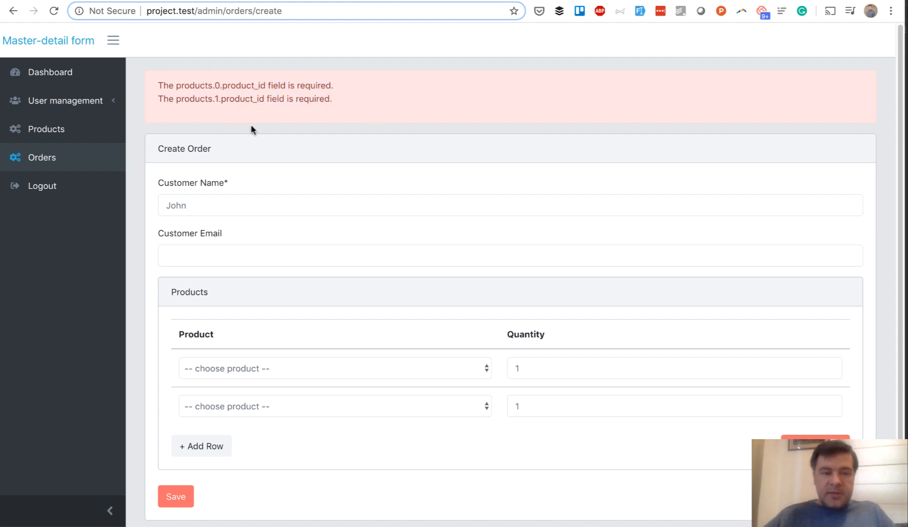
mouse_move(270, 117)
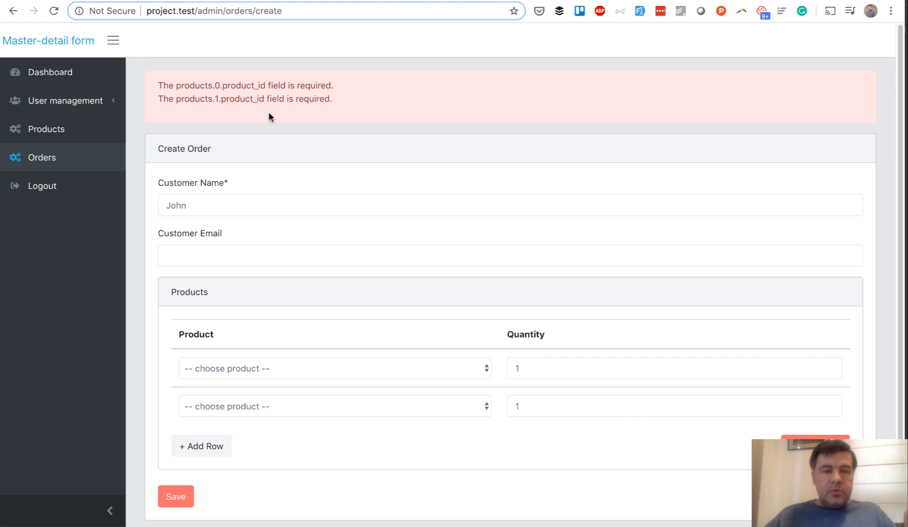
mouse_move(199, 84)
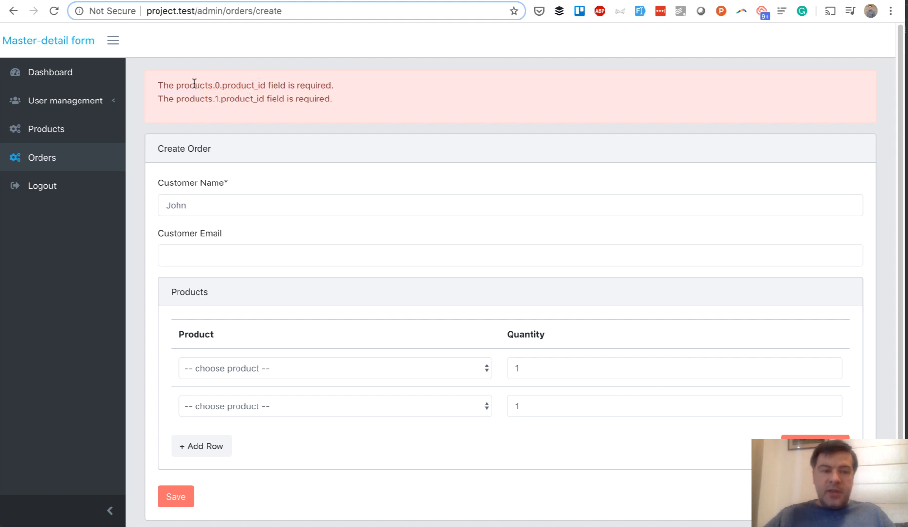
- Trace the raw 'products.0.product_id' error name back to the product_id and quantity field names in the order create view
left_click_drag(197, 85, 293, 98)
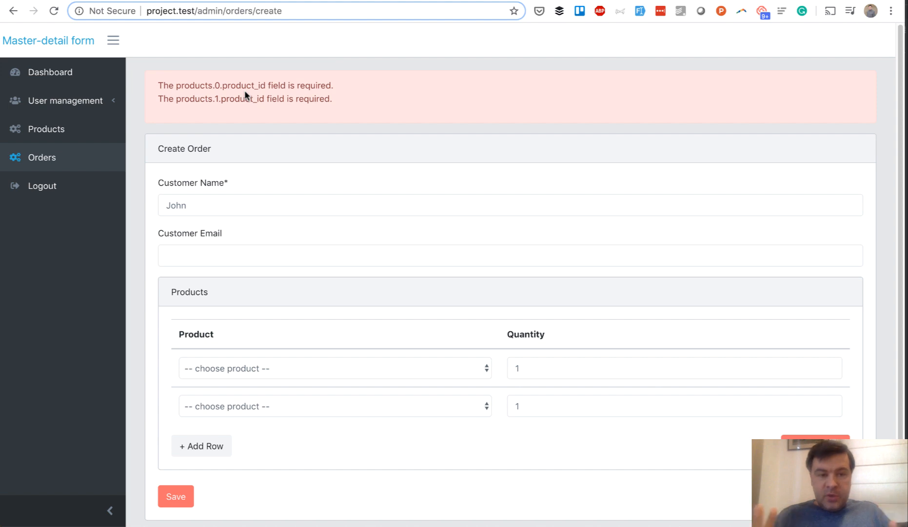
mouse_move(234, 230)
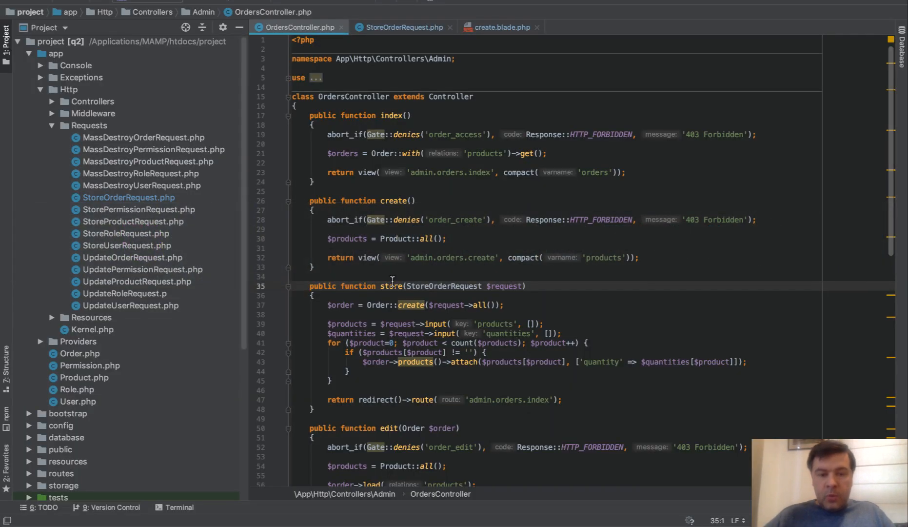
left_click(499, 26)
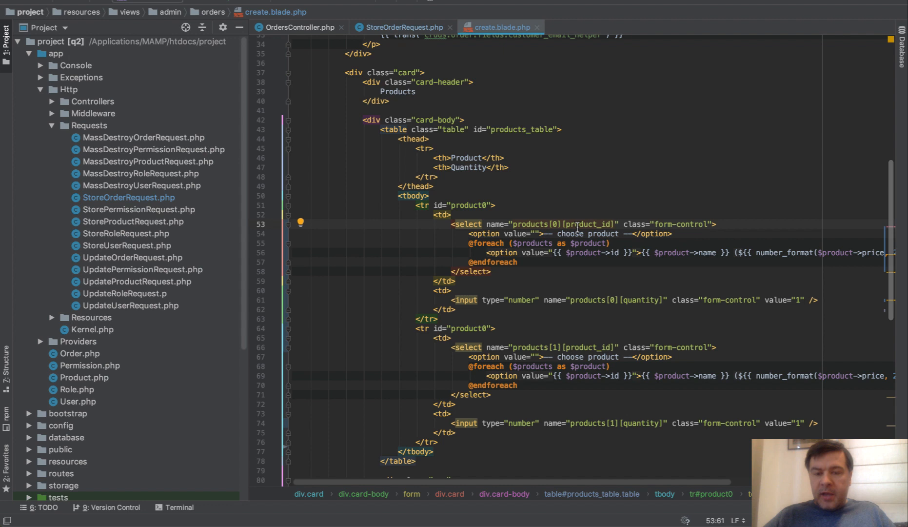
double_click(642, 299)
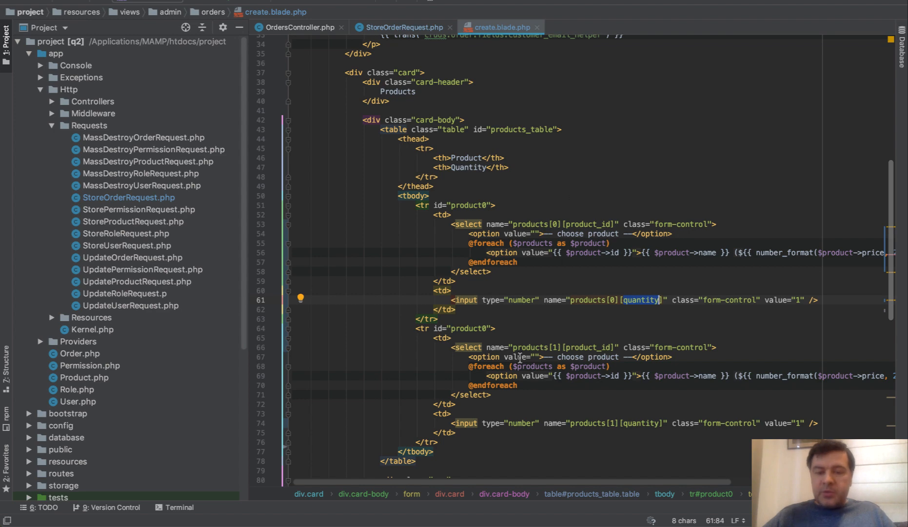
left_click(299, 28)
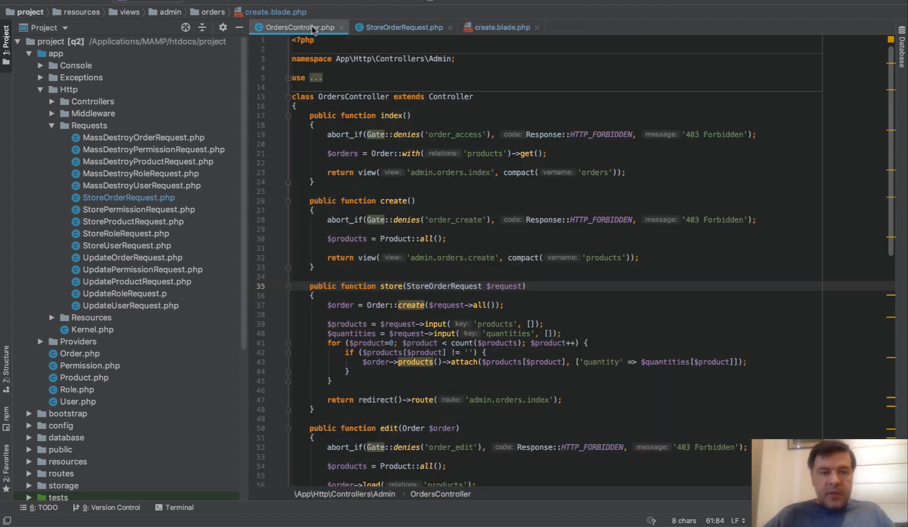
- From the controller's store method, reach StoreOrderRequest and select its commented-out withValidator block for uncommenting
left_click(382, 276)
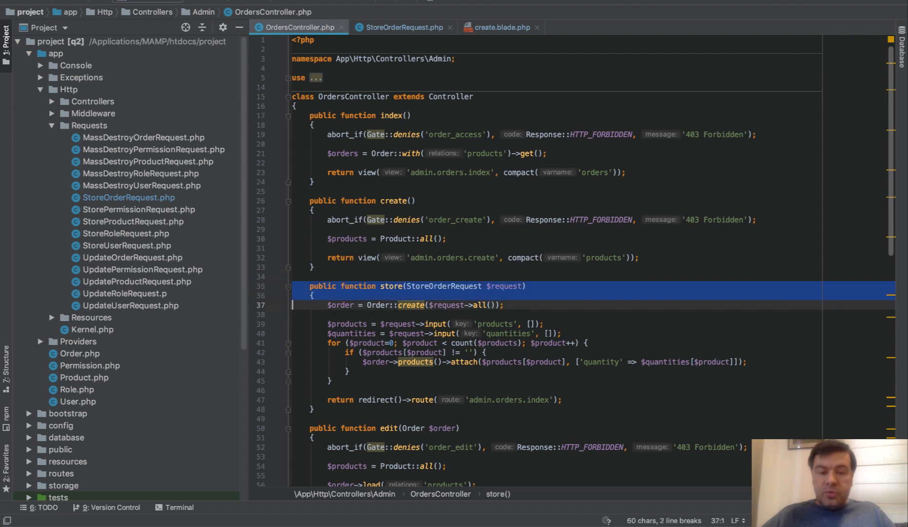
left_click(433, 286)
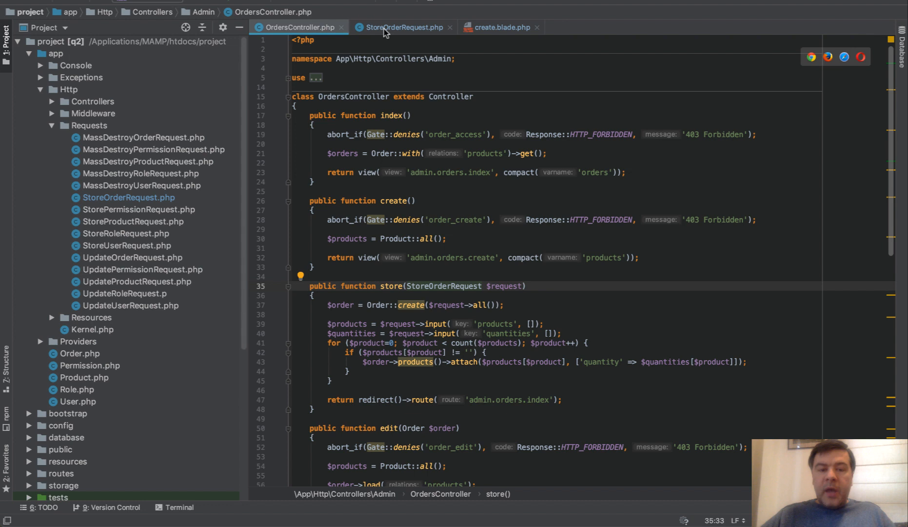
left_click(401, 27)
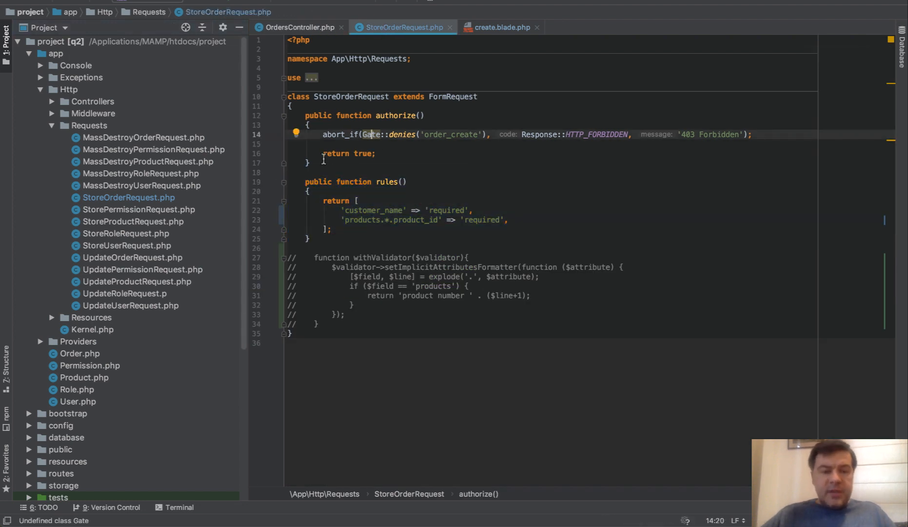
left_click_drag(304, 125, 310, 163)
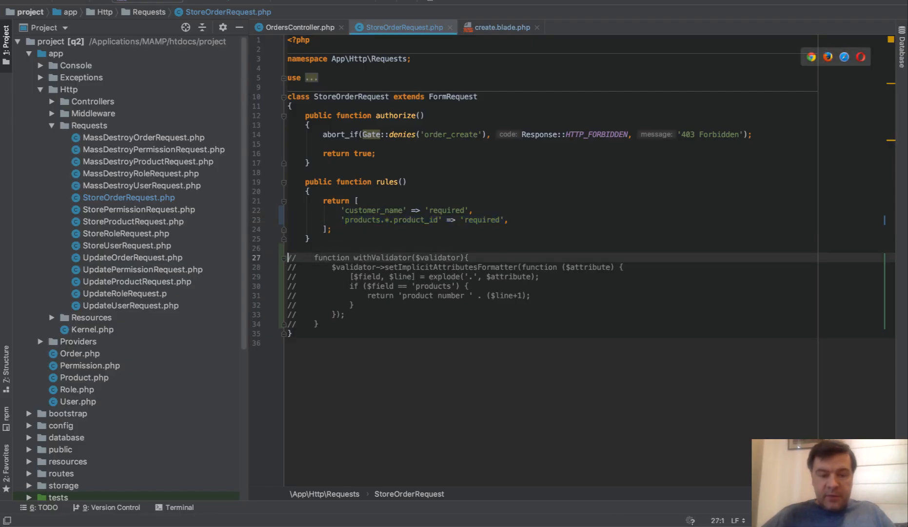
left_click_drag(315, 258, 292, 332)
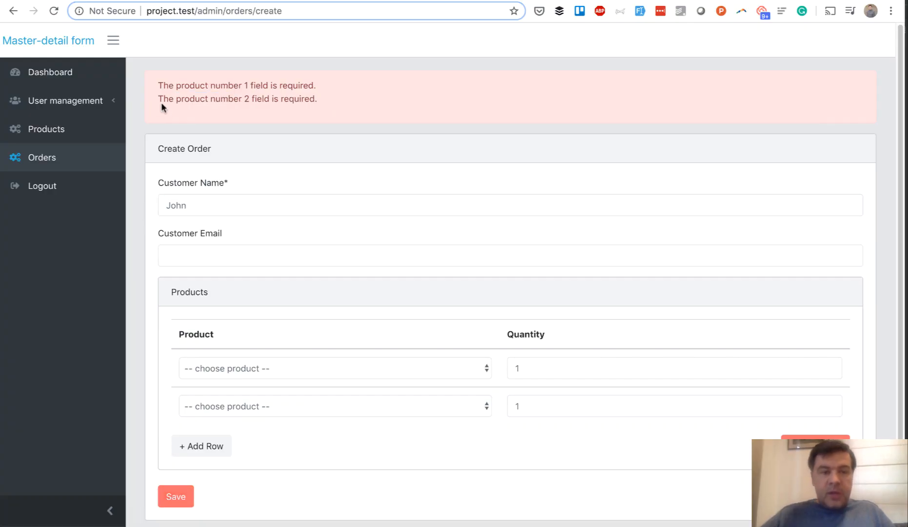
- Confirm the resubmitted form now reports 'The product number 2 field is required'
left_click_drag(176, 98, 249, 99)
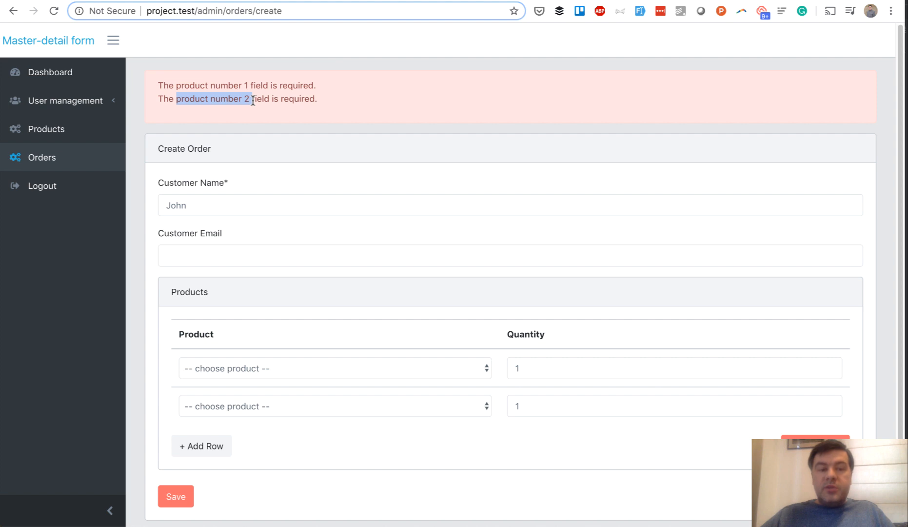